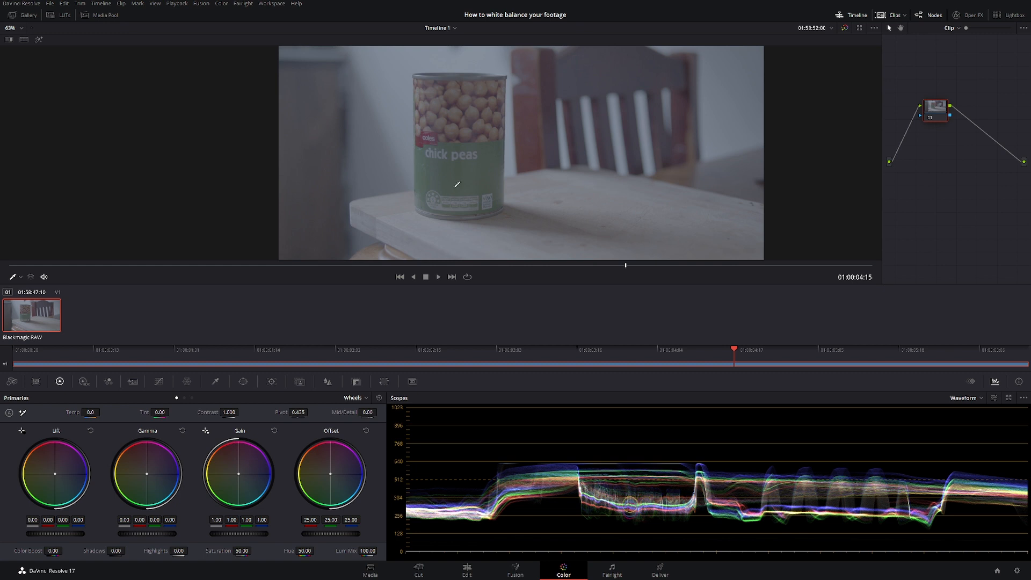
pyautogui.moveTo(453, 183)
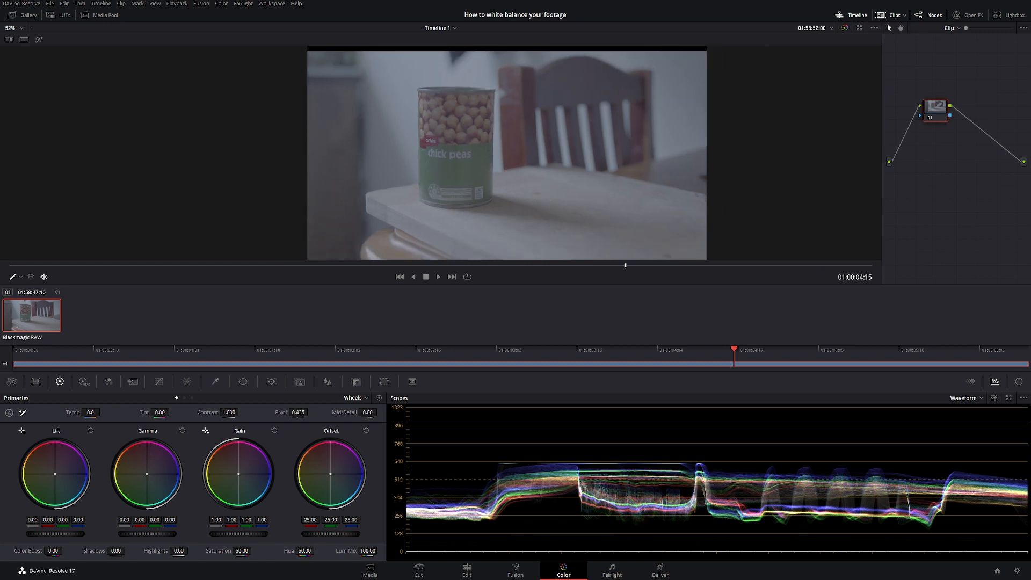
# Inspect the waveform in its own enlarged floating window, then close it
pyautogui.click(1013, 399)
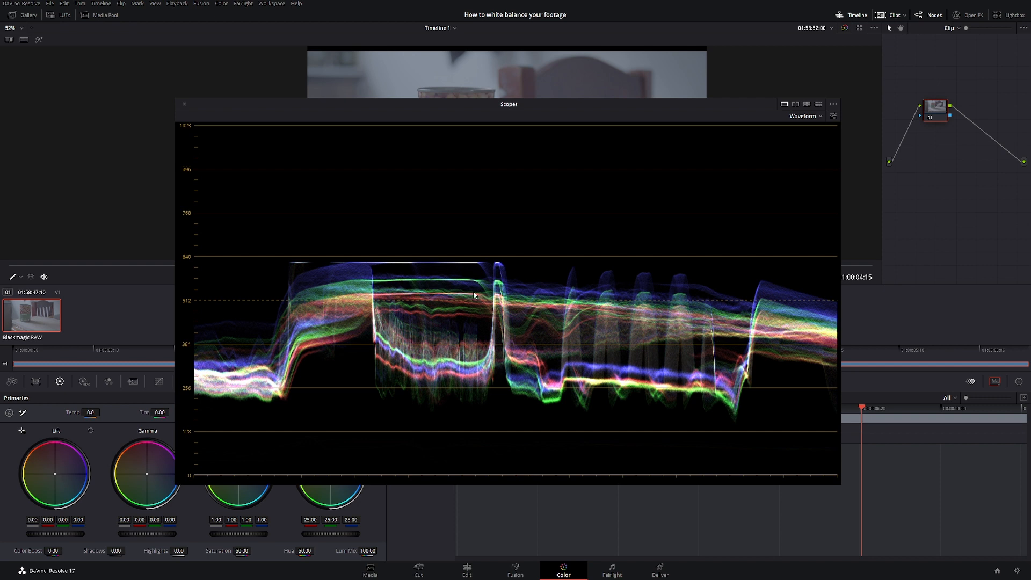
pyautogui.moveTo(485, 297)
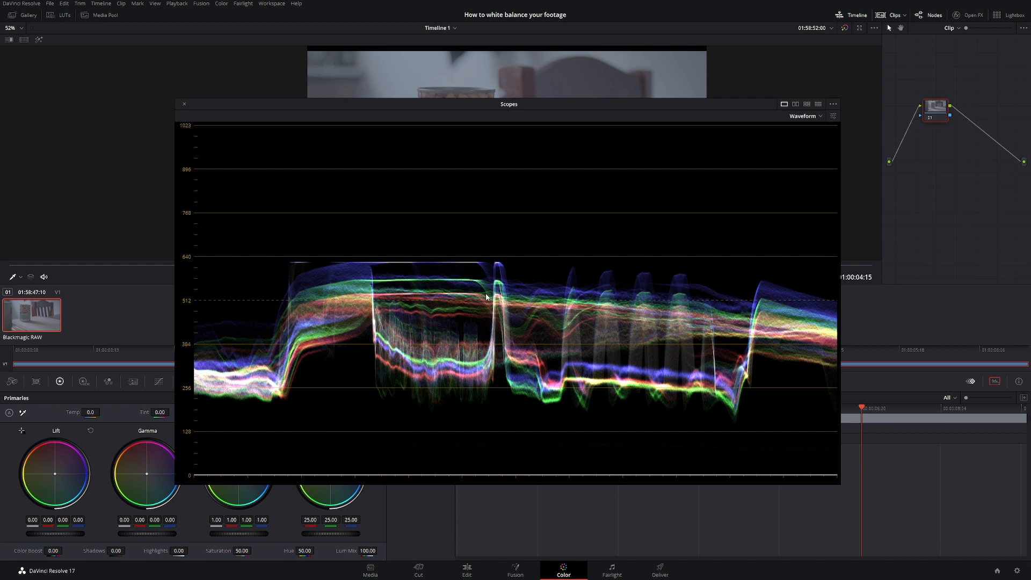
pyautogui.moveTo(475, 271)
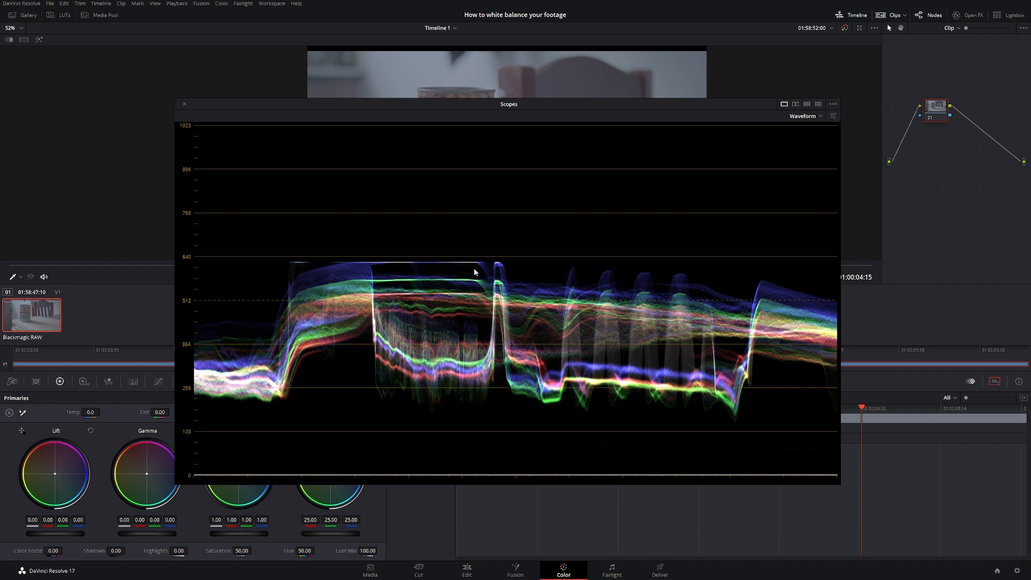
pyautogui.moveTo(602, 263)
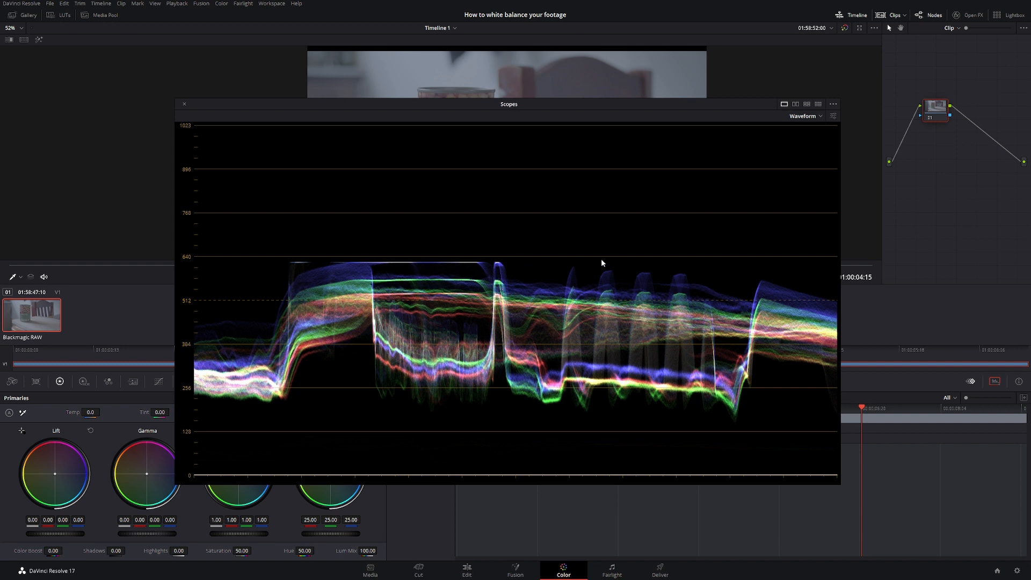
pyautogui.moveTo(432, 301)
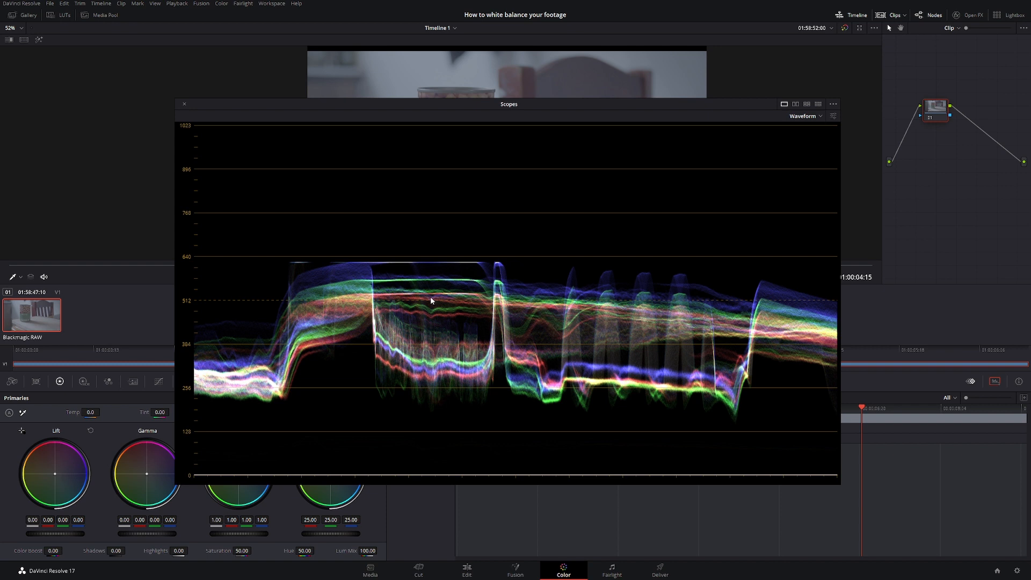
pyautogui.moveTo(502, 405)
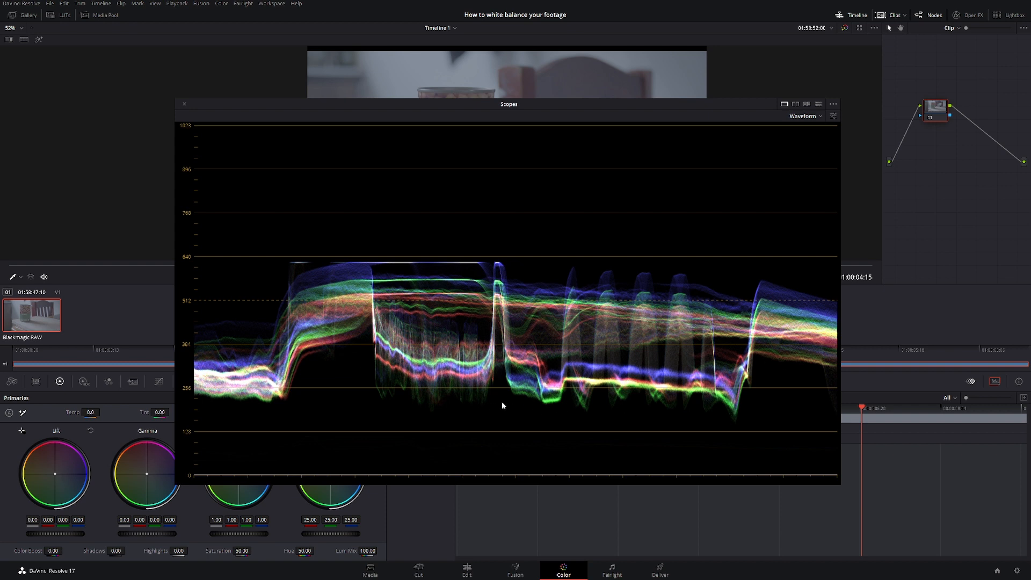
pyautogui.moveTo(527, 141)
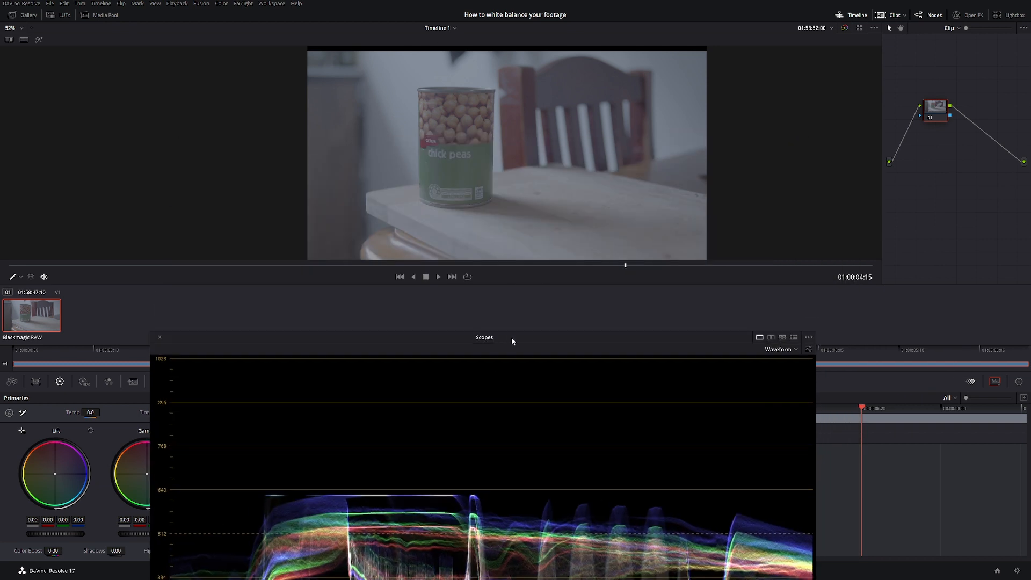
pyautogui.moveTo(484, 337); pyautogui.dragTo(503, 125)
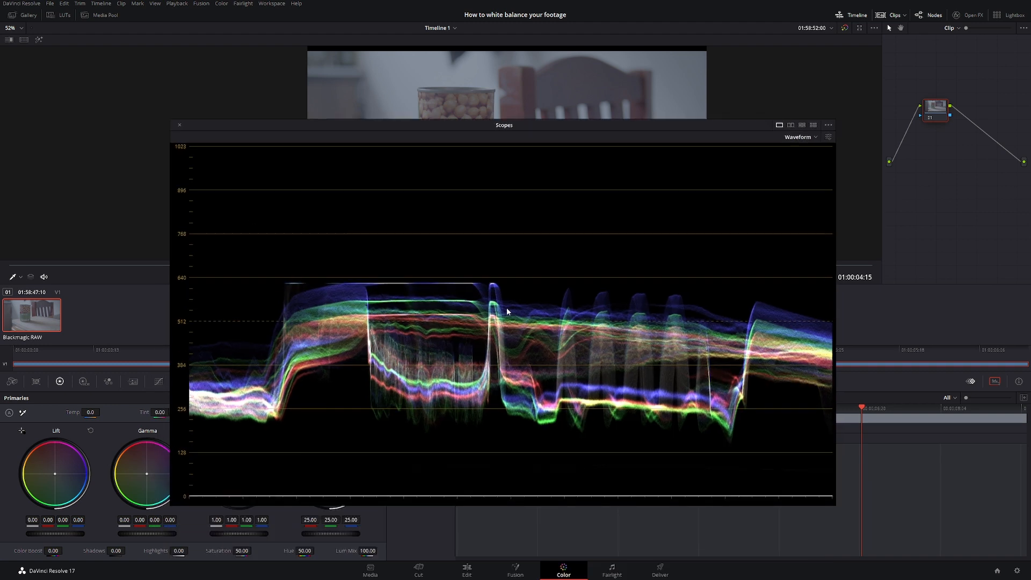
pyautogui.moveTo(395, 160)
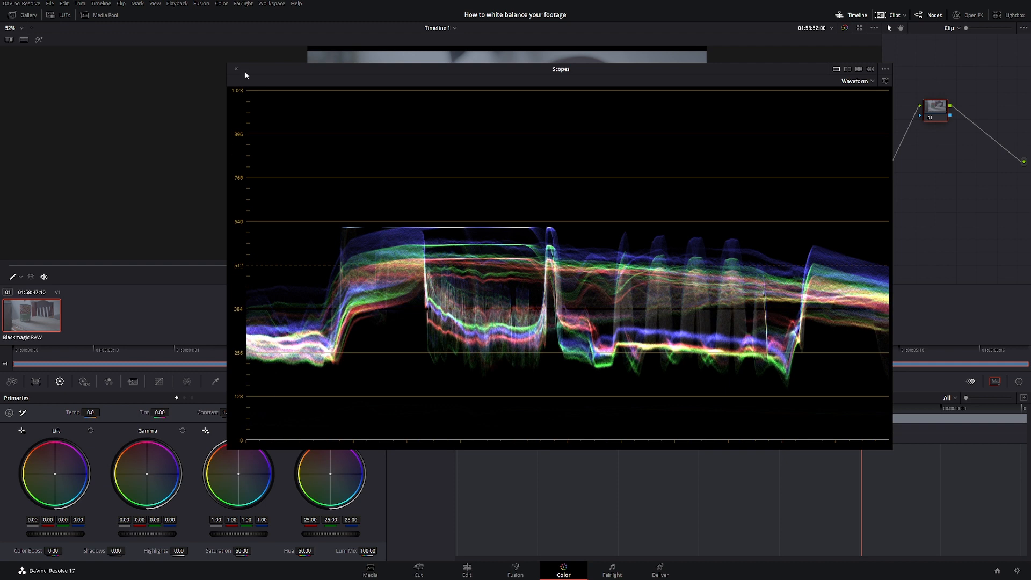
pyautogui.click(235, 69)
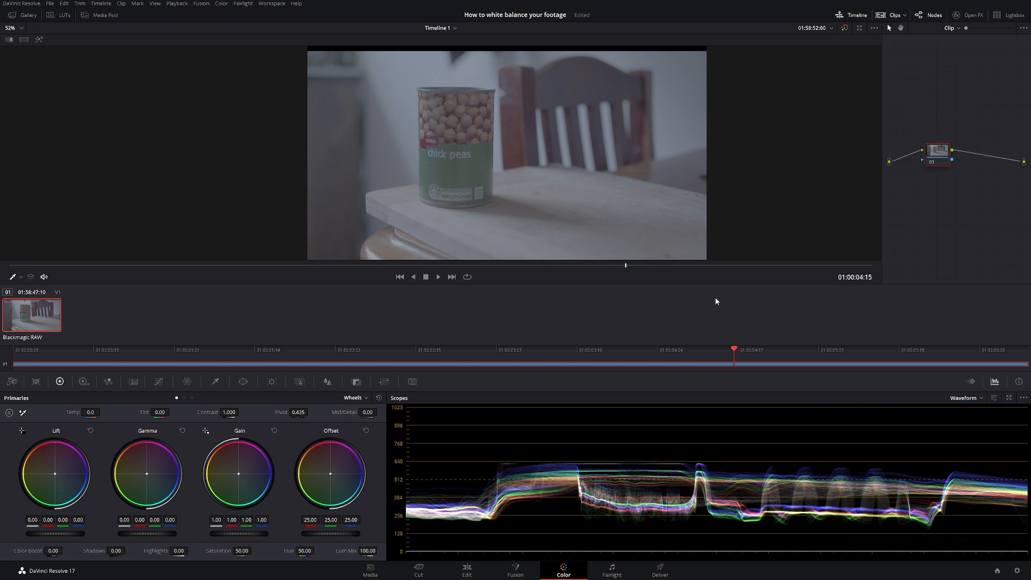
pyautogui.moveTo(319, 378)
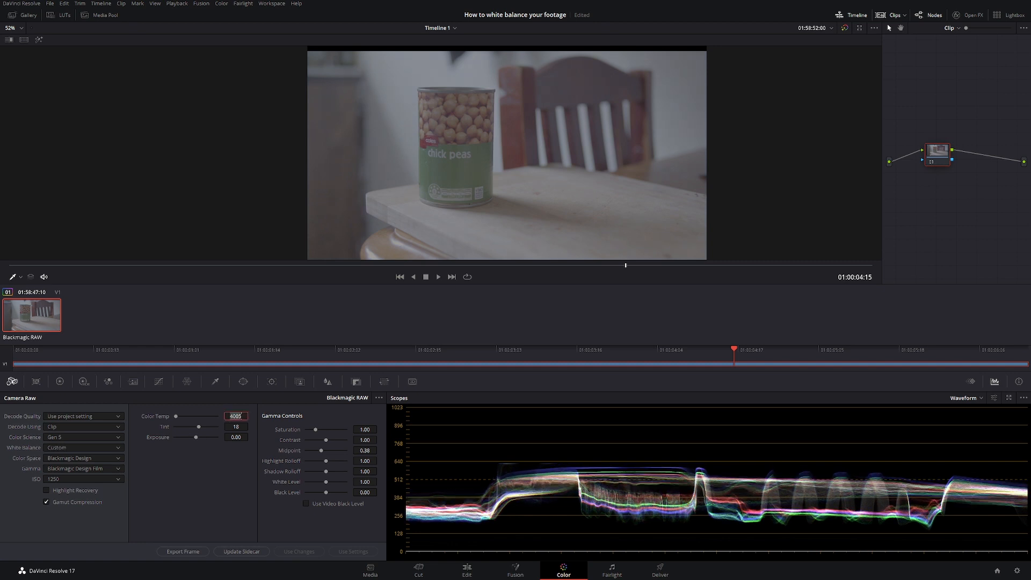
# Set the Camera Raw Color Temp to 5600 for a warmer look
pyautogui.write('5600')
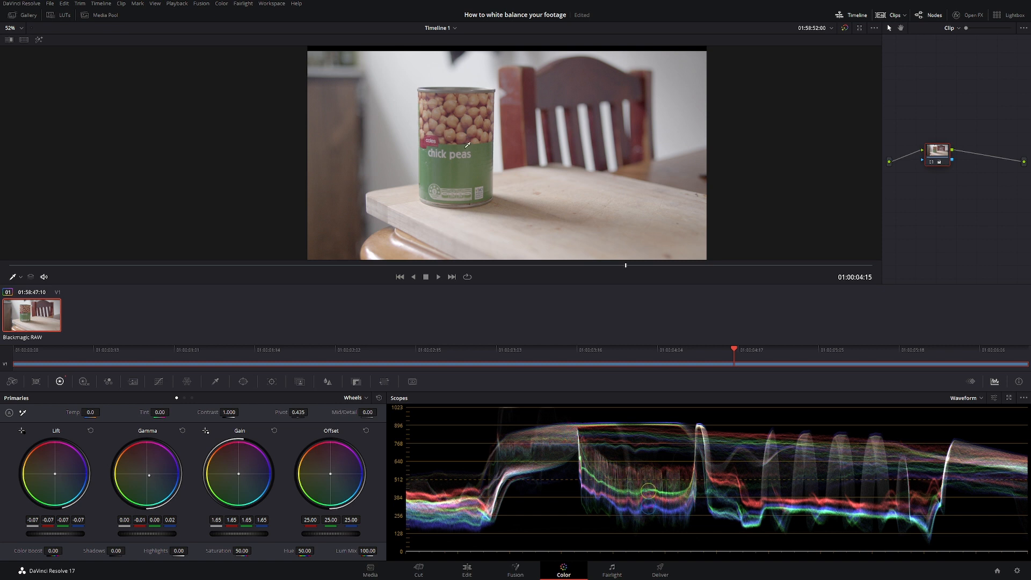
# Enable Show picker RGB value from the viewer's context menu
pyautogui.rightClick(469, 145)
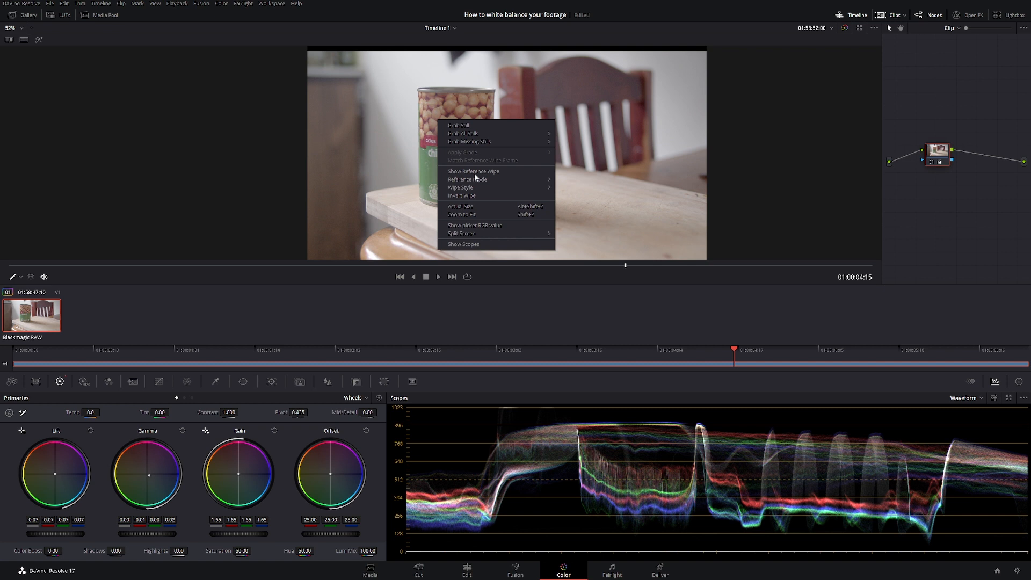
pyautogui.moveTo(490, 227)
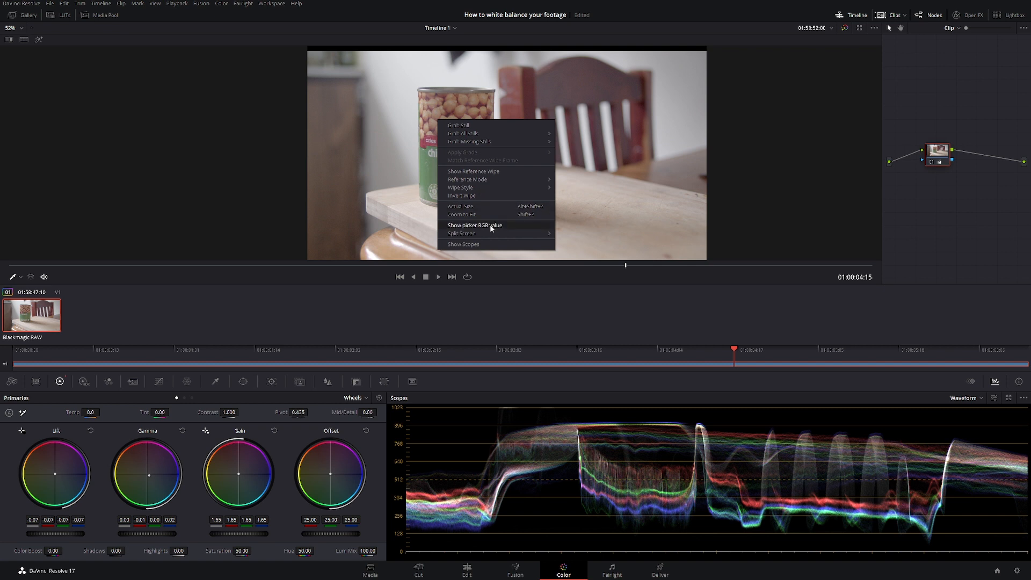
pyautogui.click(473, 225)
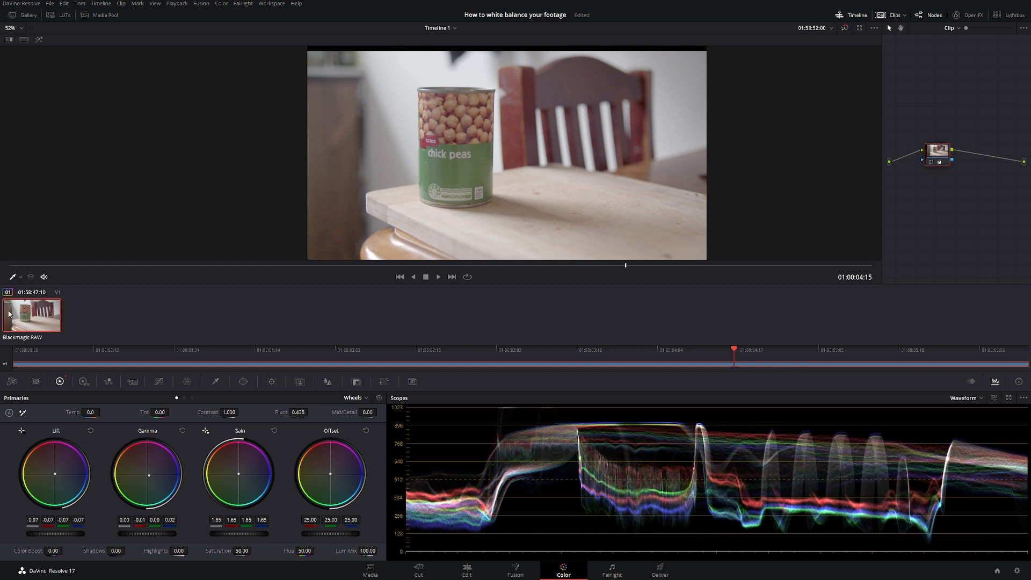
pyautogui.click(19, 276)
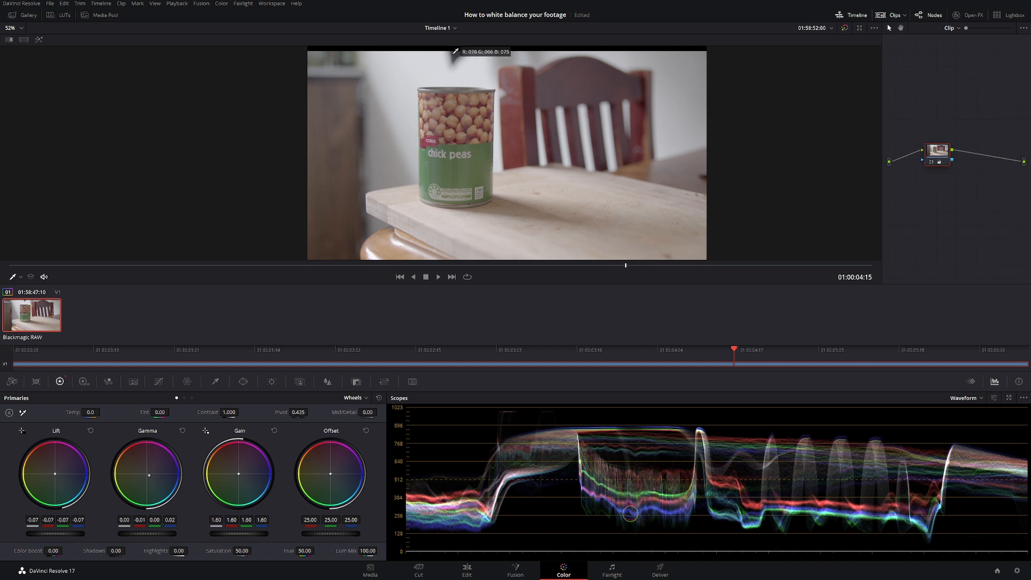
pyautogui.moveTo(332, 153)
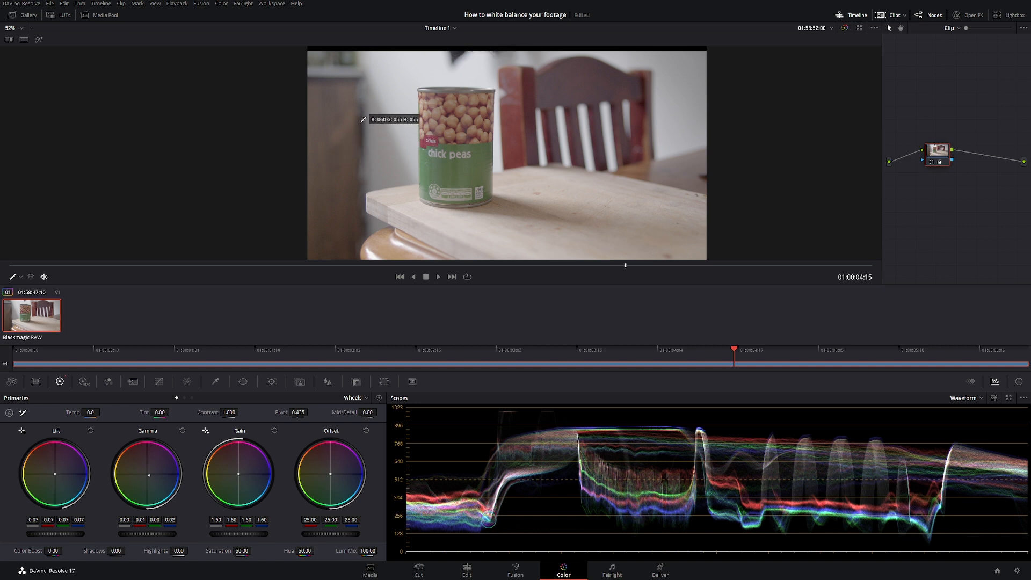
pyautogui.moveTo(567, 204)
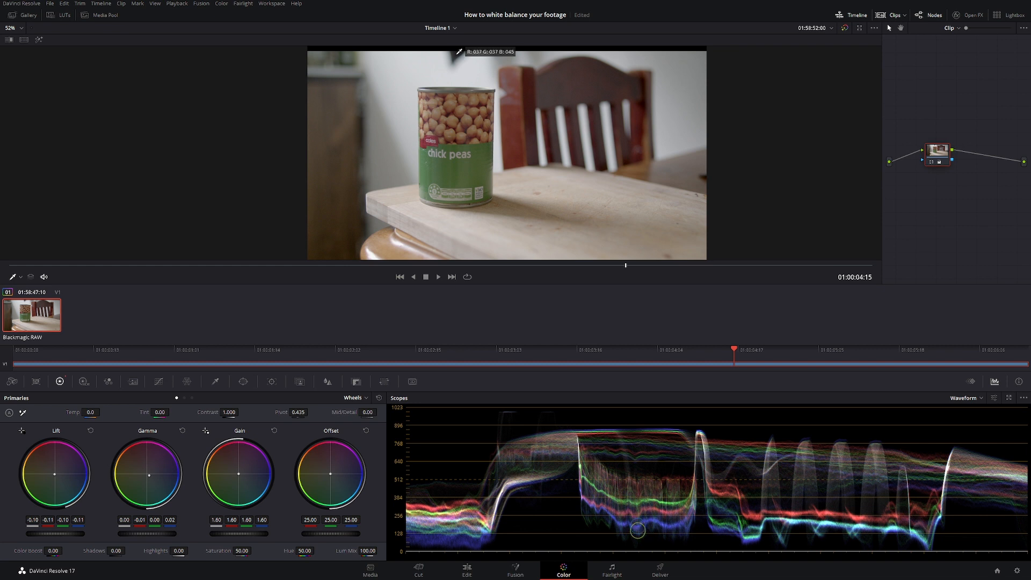
pyautogui.moveTo(560, 196)
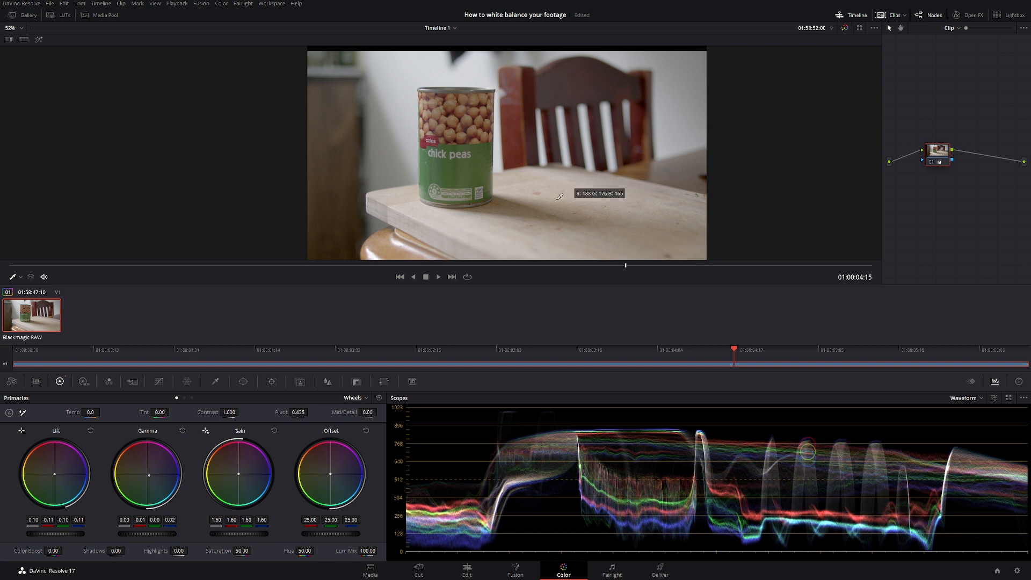
pyautogui.moveTo(562, 198)
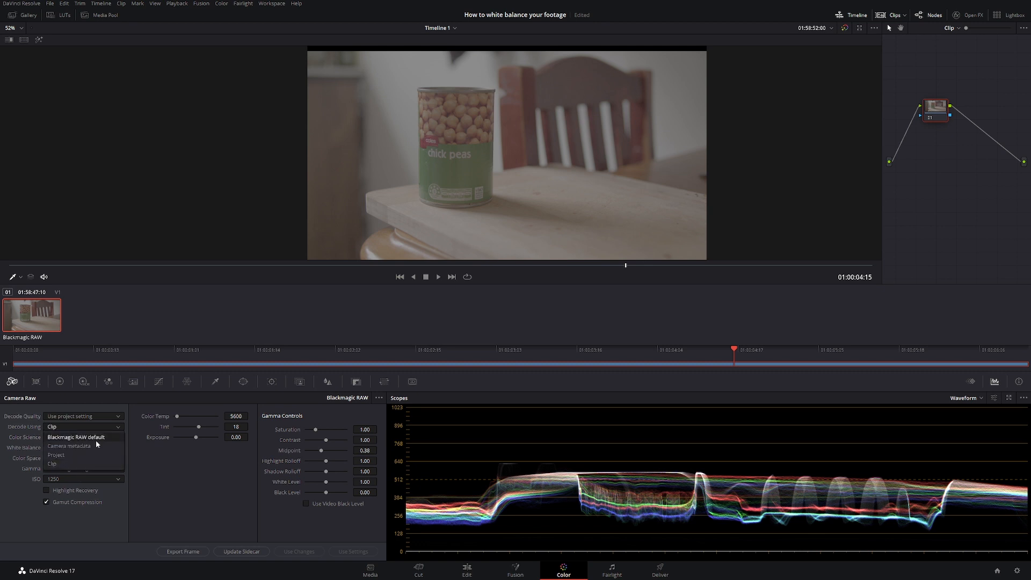
# Set Camera Raw Decode Using to Clip so the grade returns to neutral
pyautogui.click(56, 455)
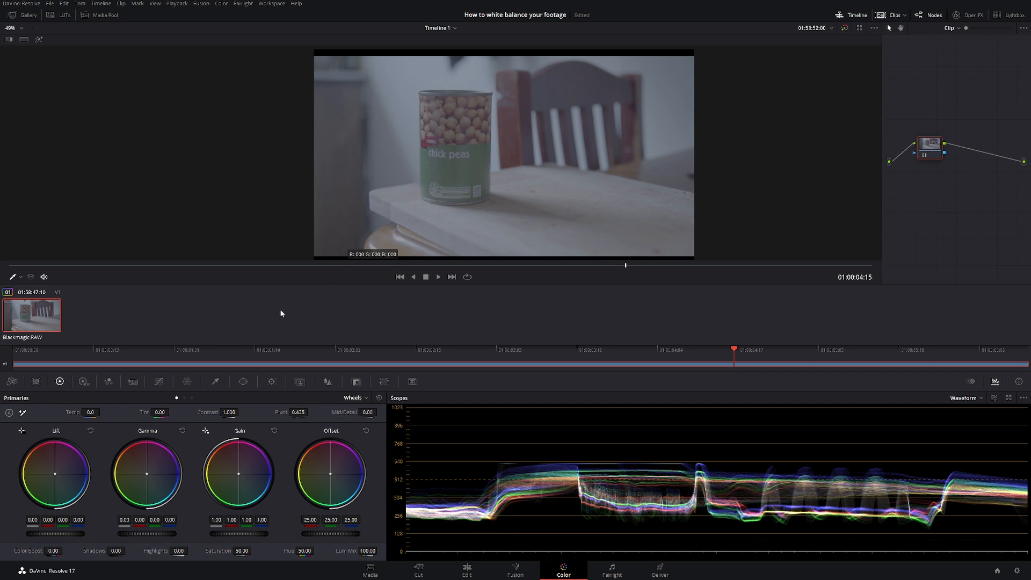
pyautogui.moveTo(90, 441)
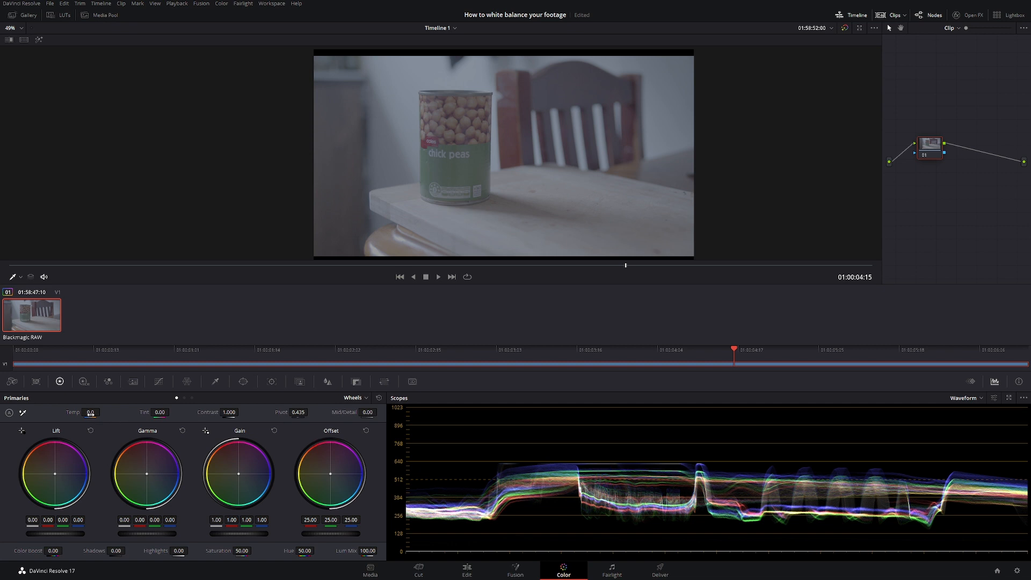
# Pop the Waveform scope out into a larger floating window
pyautogui.click(90, 412)
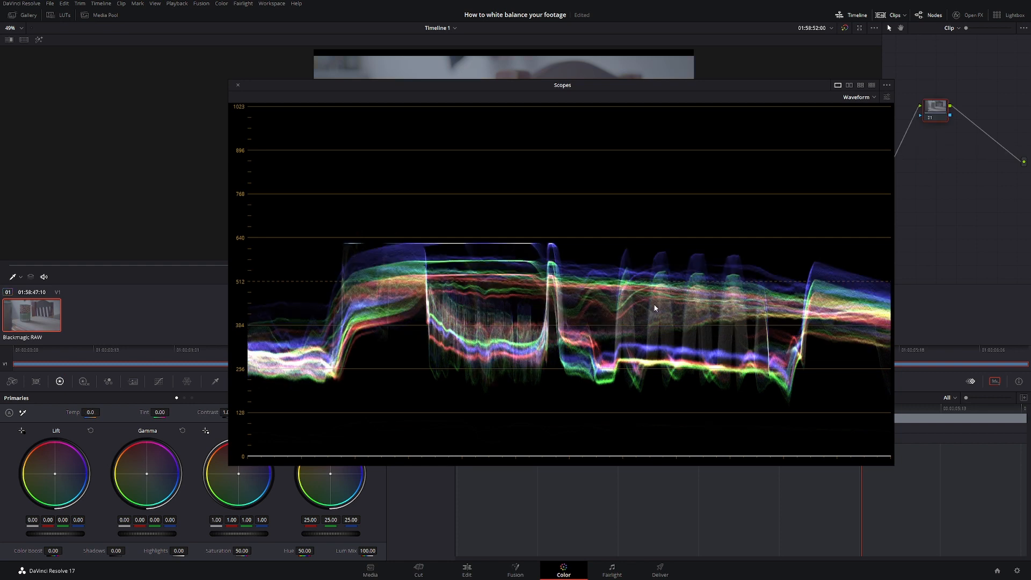
pyautogui.moveTo(554, 248)
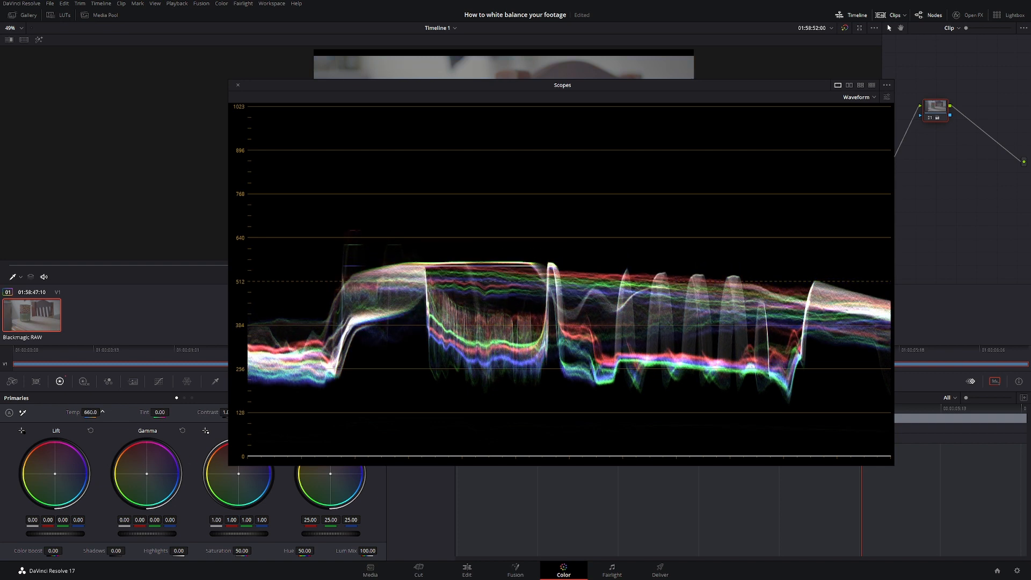
# Set Primaries Temp to 650 and Gain to 1.13, highlights near 640 on the waveform
pyautogui.click(90, 412)
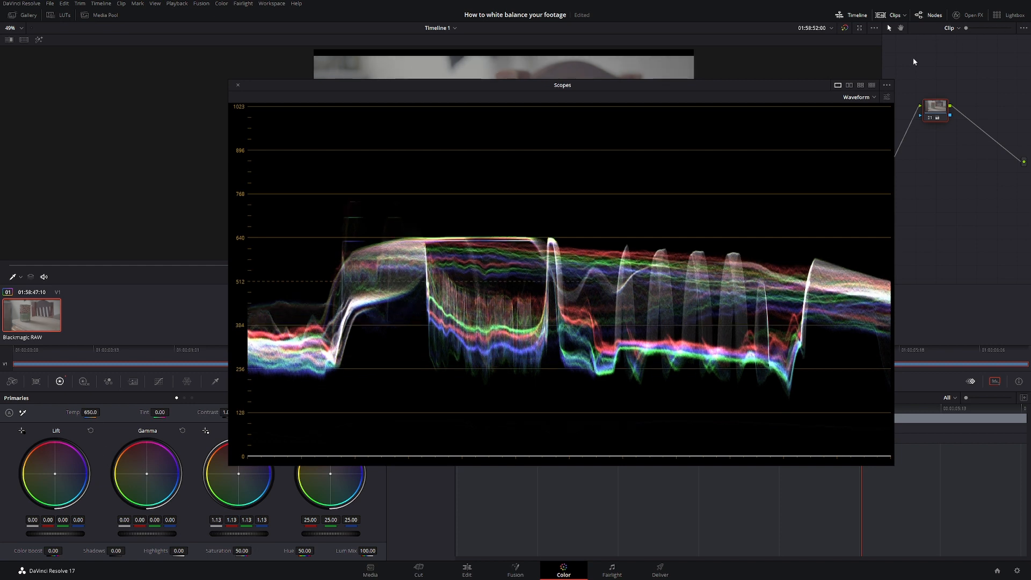
pyautogui.click(886, 97)
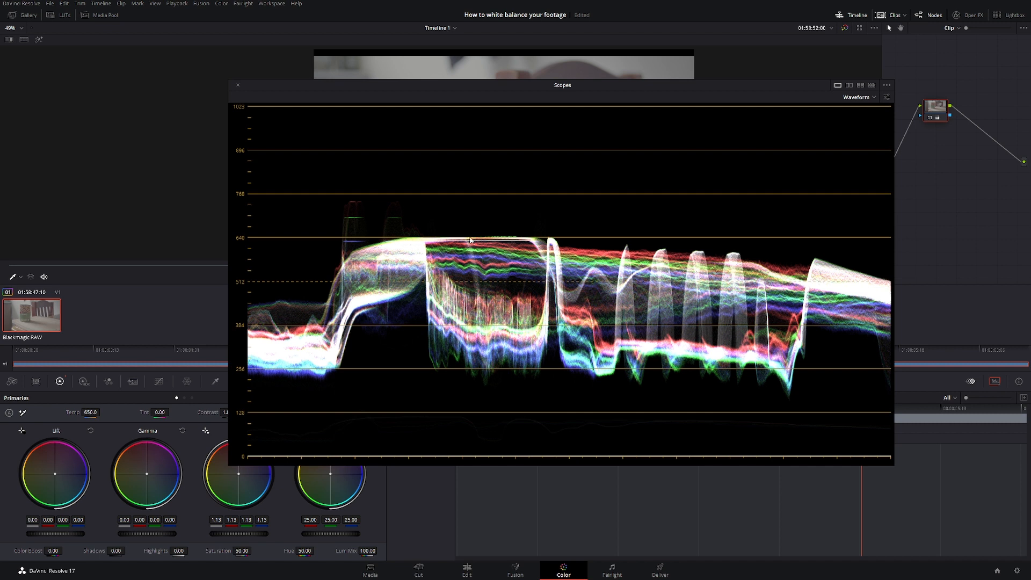
pyautogui.moveTo(177, 467)
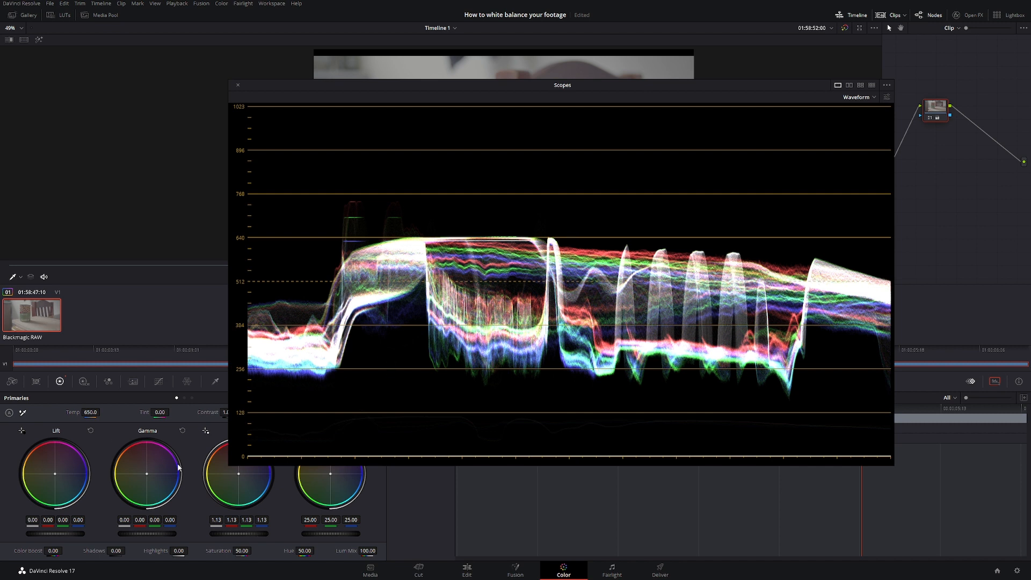
pyautogui.click(90, 413)
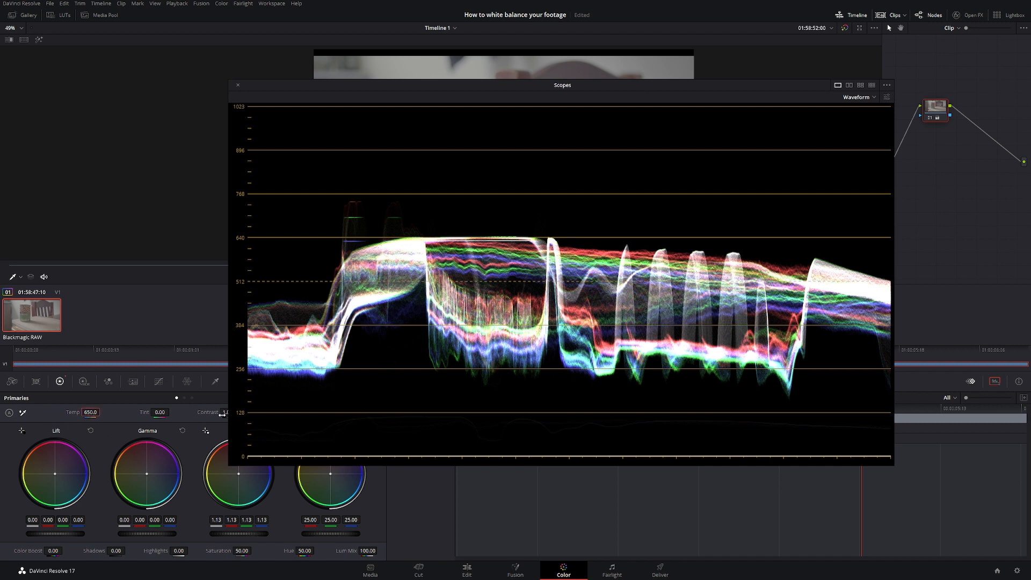
pyautogui.moveTo(350, 243)
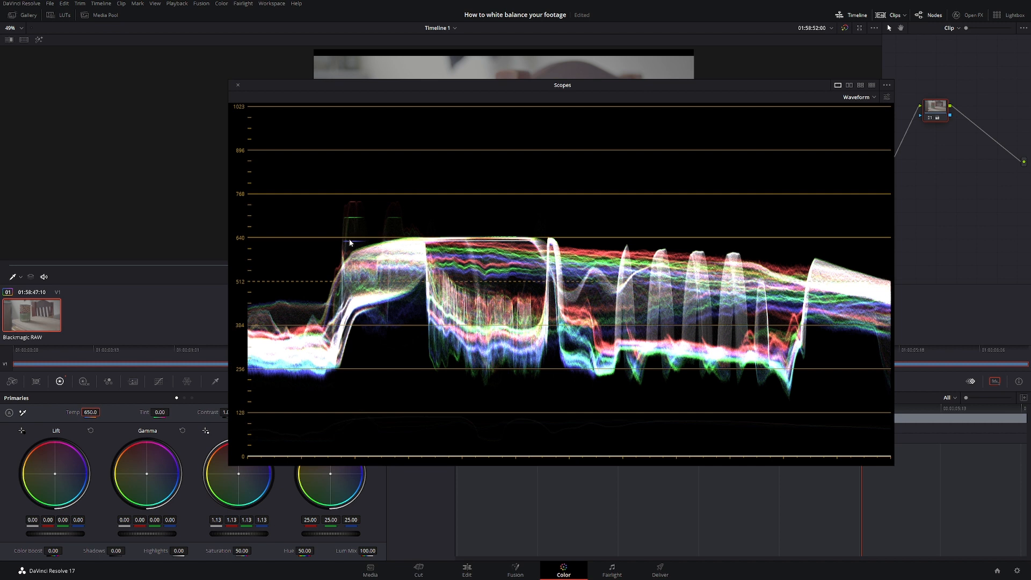
pyautogui.moveTo(242, 533)
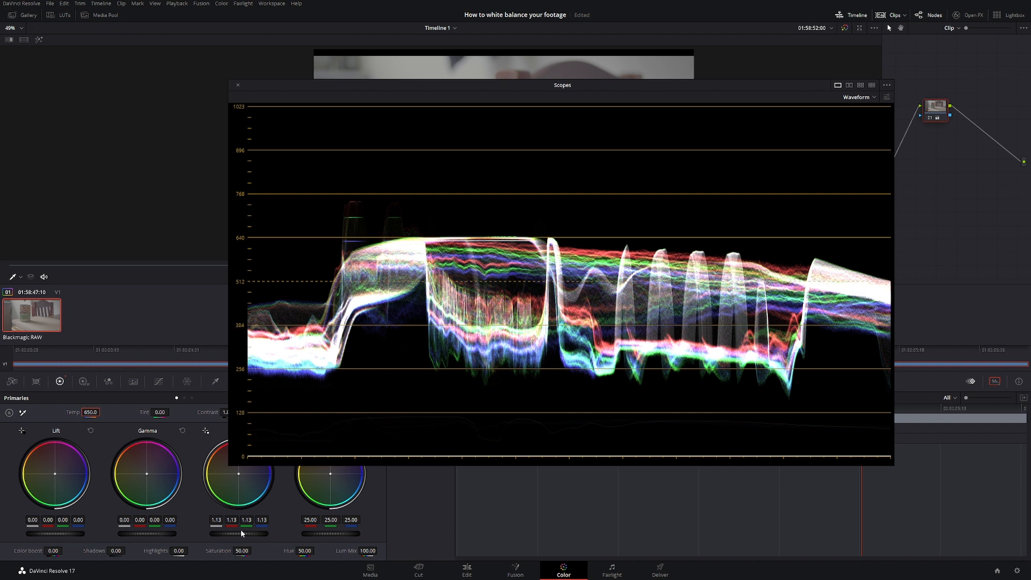
pyautogui.moveTo(227, 541)
pyautogui.write('670')
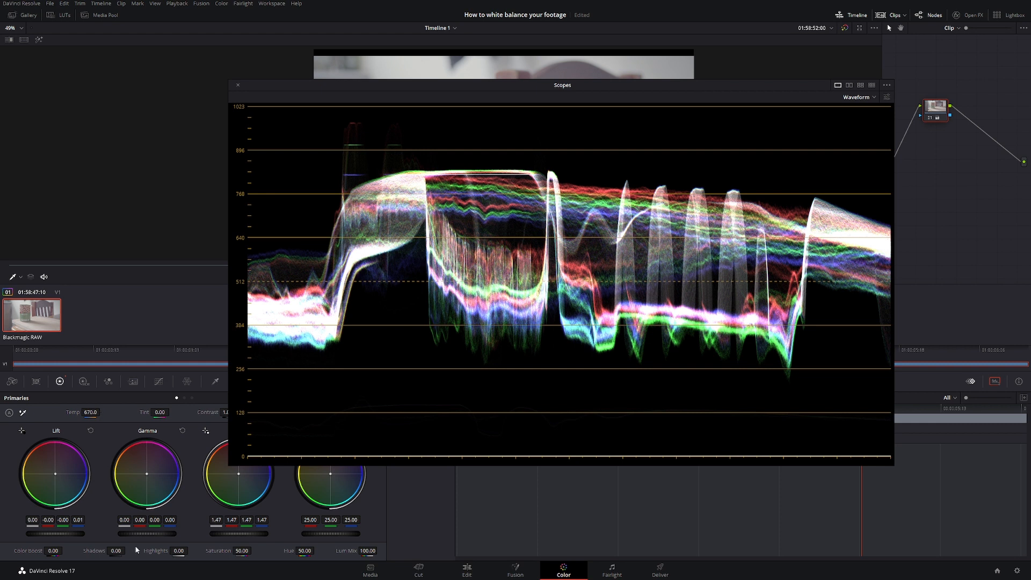
# Pull Lift down to about -0.07 to deepen the blacks
pyautogui.moveTo(55, 474); pyautogui.dragTo(55, 480)
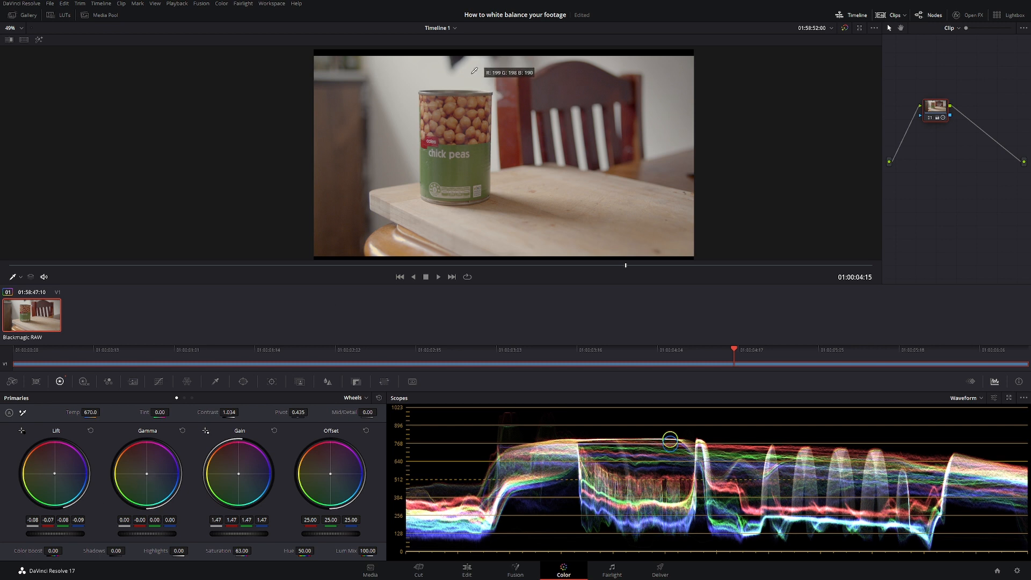
pyautogui.moveTo(556, 201)
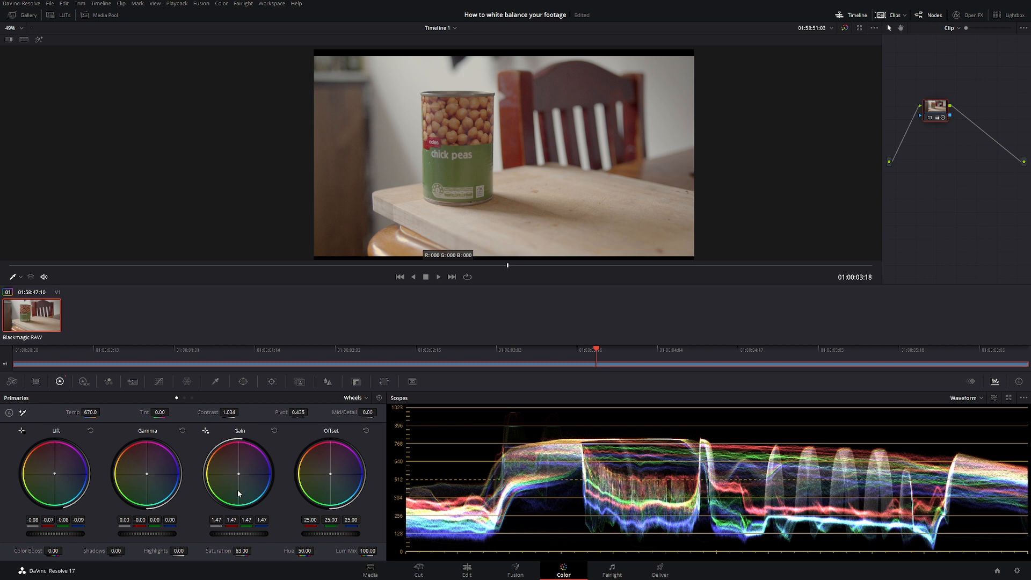
pyautogui.moveTo(277, 455)
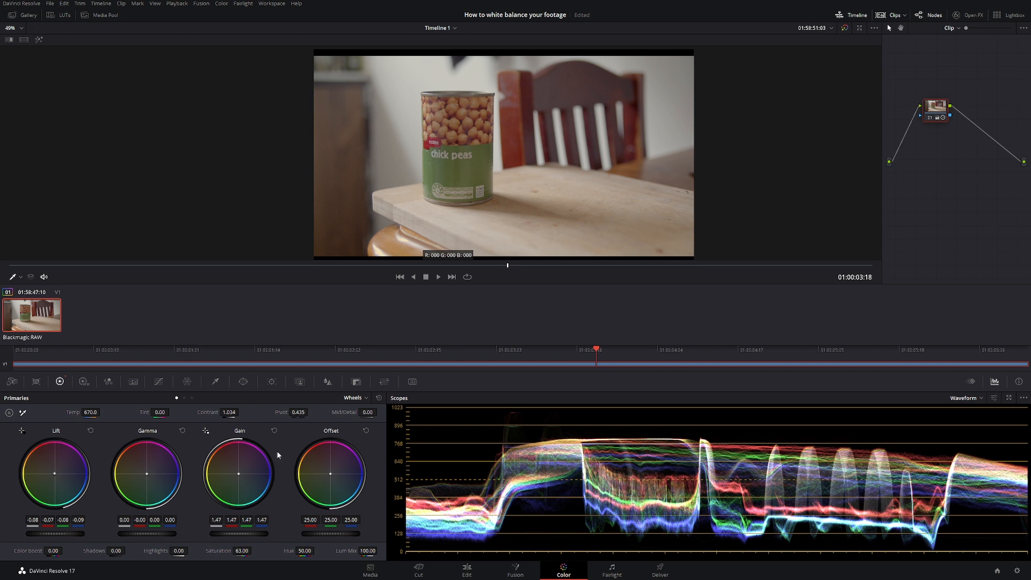
pyautogui.moveTo(377, 456)
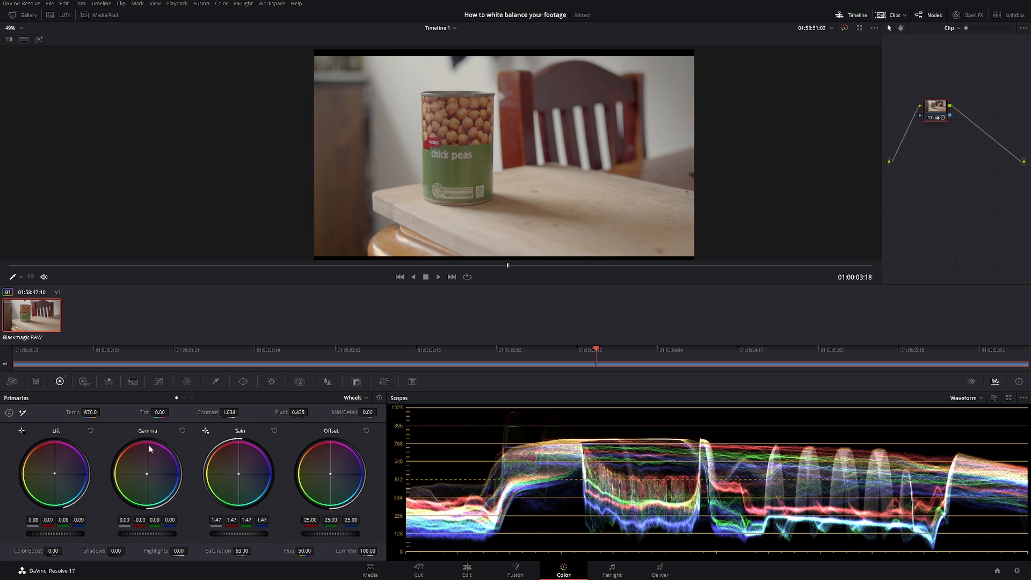
pyautogui.moveTo(115, 461)
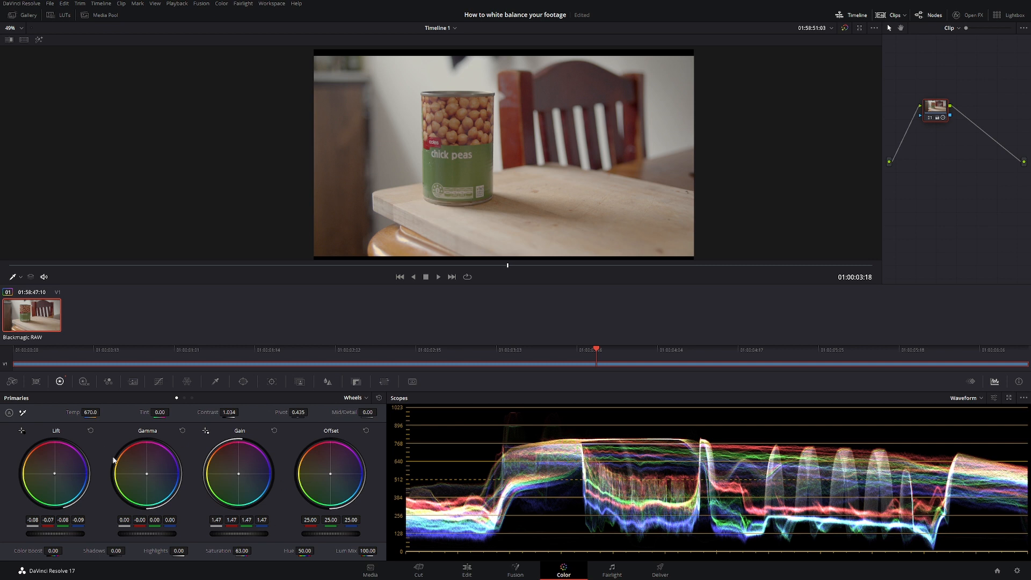